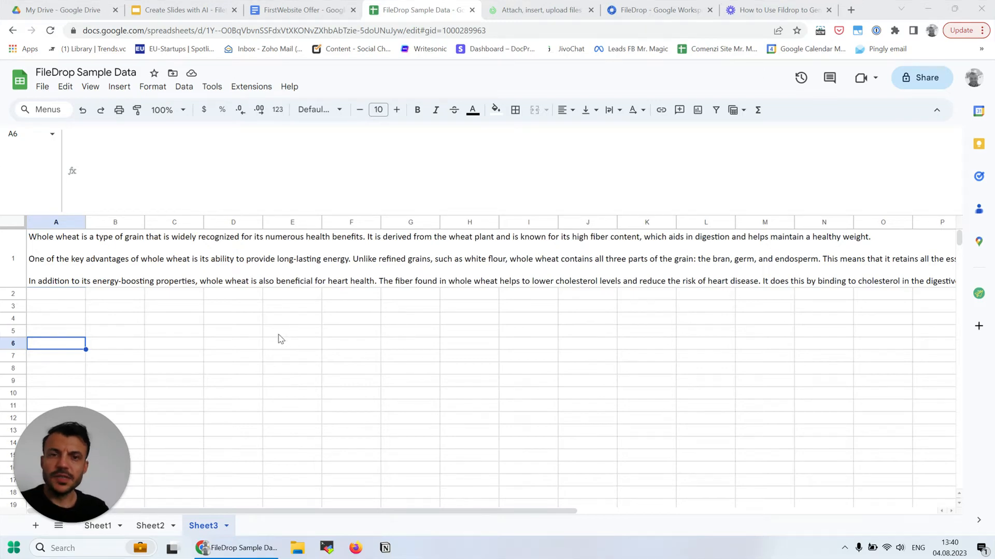
mouse_move(288, 336)
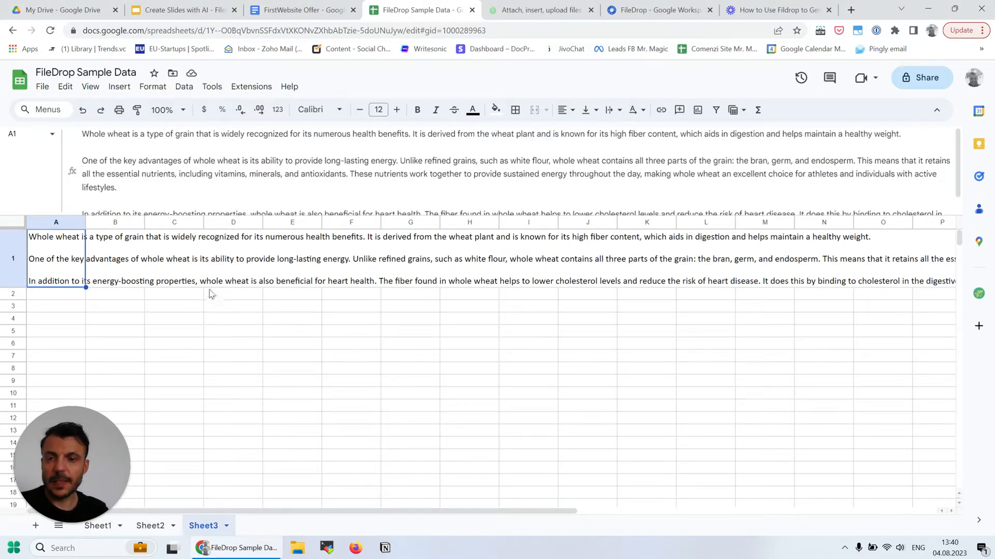
mouse_move(186, 343)
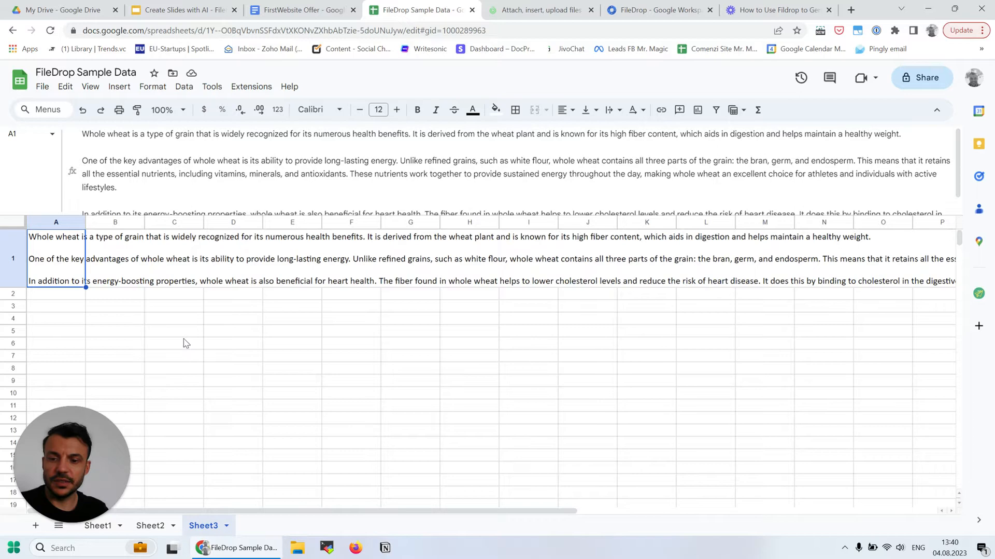
mouse_move(134, 303)
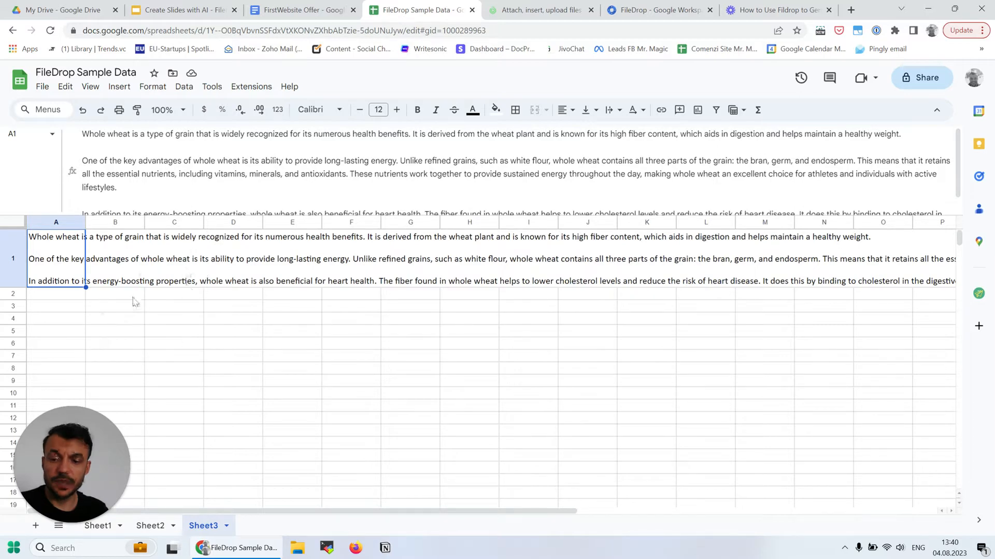
mouse_move(157, 348)
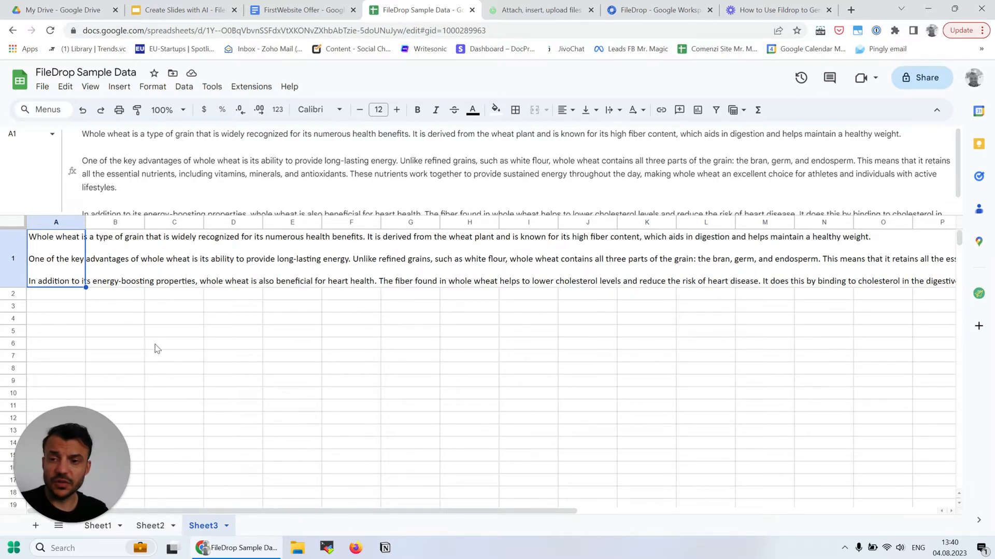
mouse_move(113, 306)
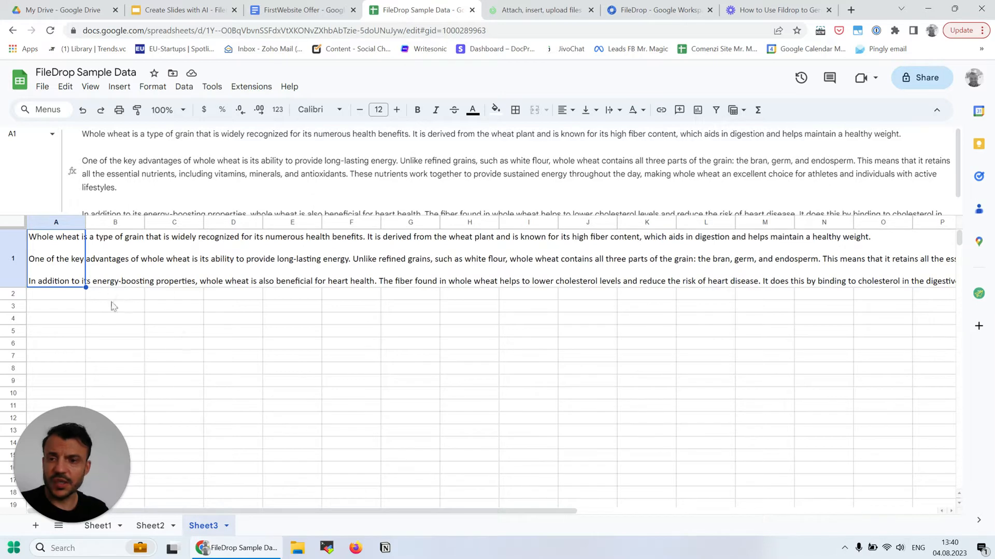
mouse_move(203, 302)
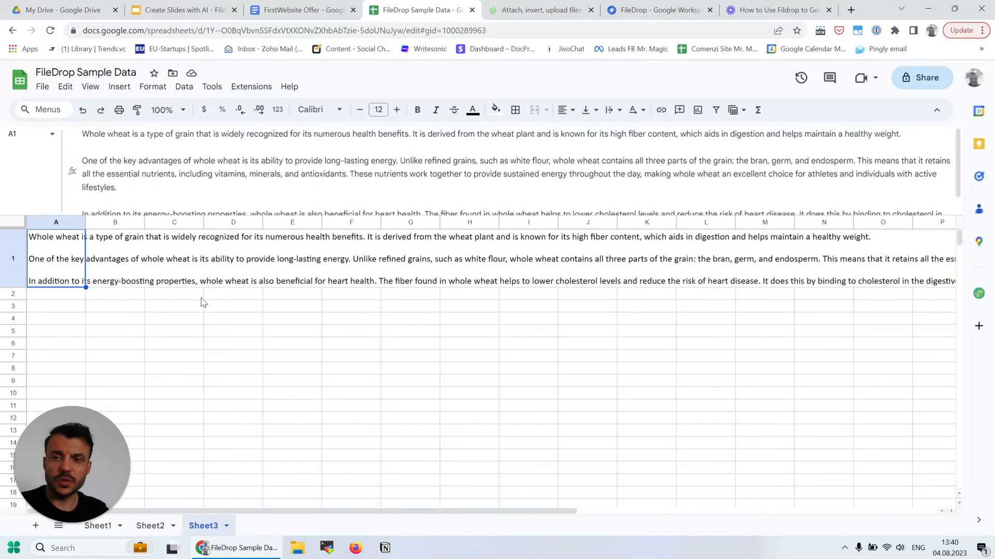
- Start the FileDrop add-on from Extensions, select cell F3, and reopen the Extensions menu
click(251, 87)
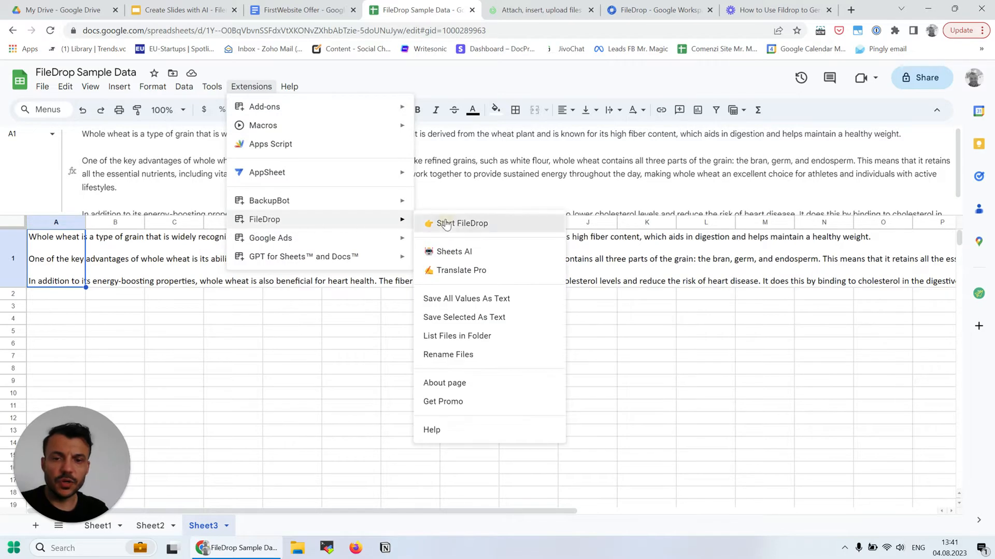
click(462, 222)
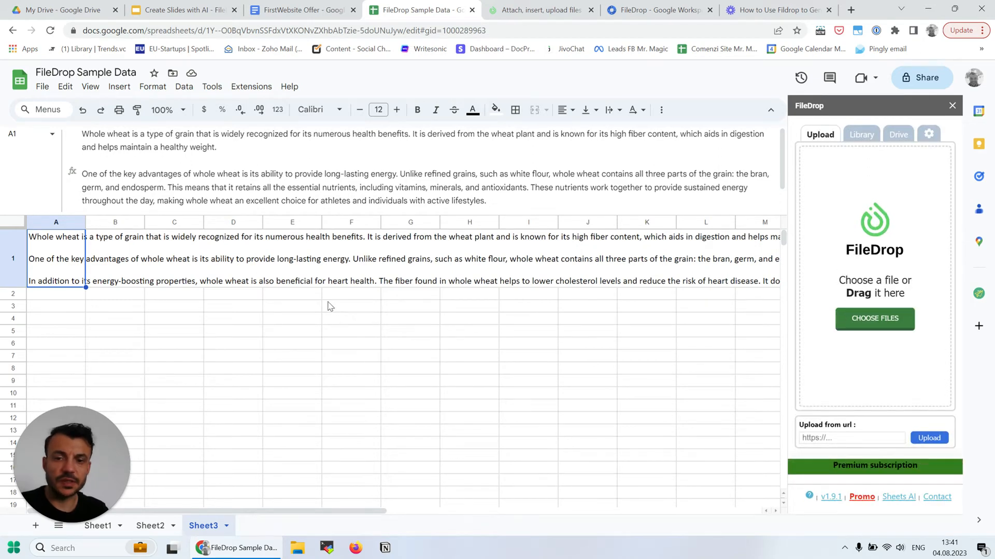
click(352, 306)
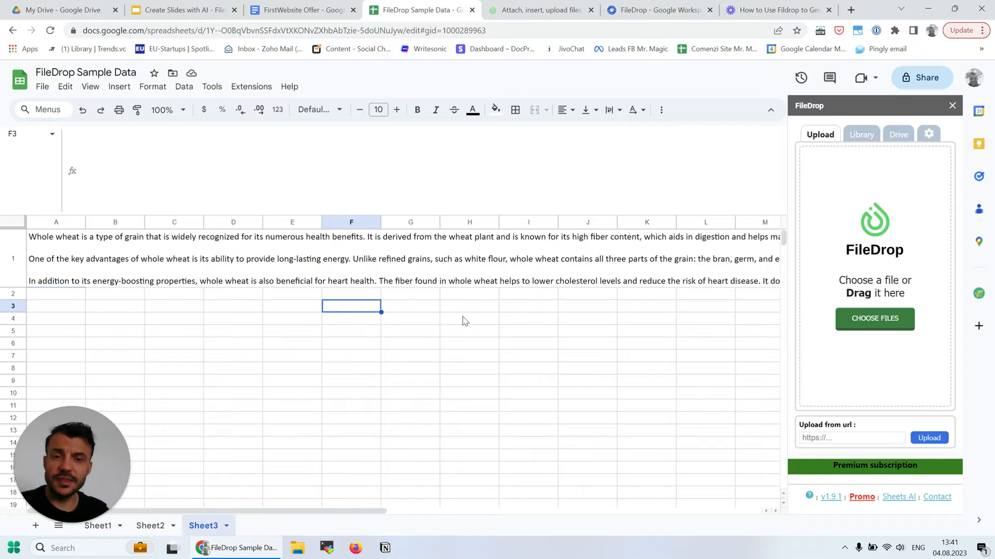
click(251, 88)
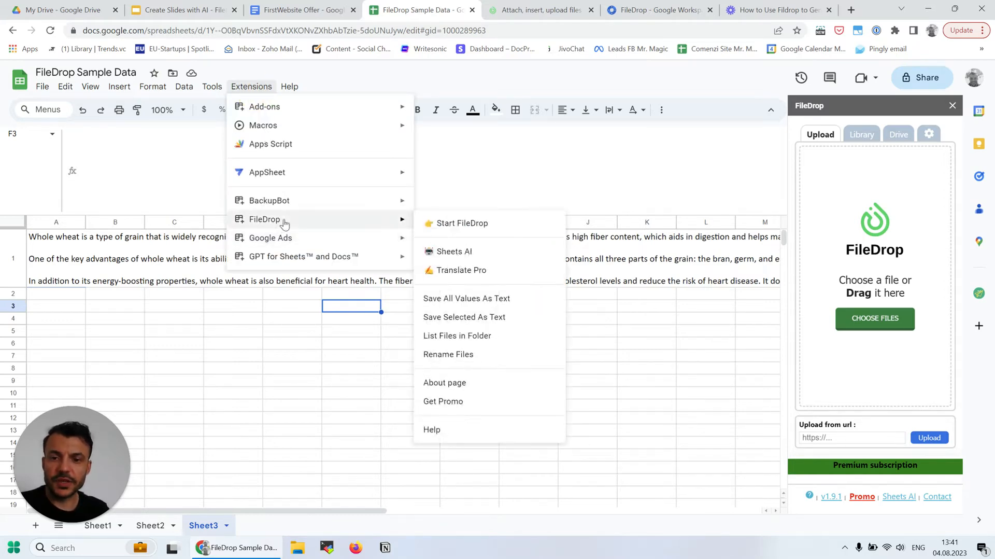
mouse_move(495, 251)
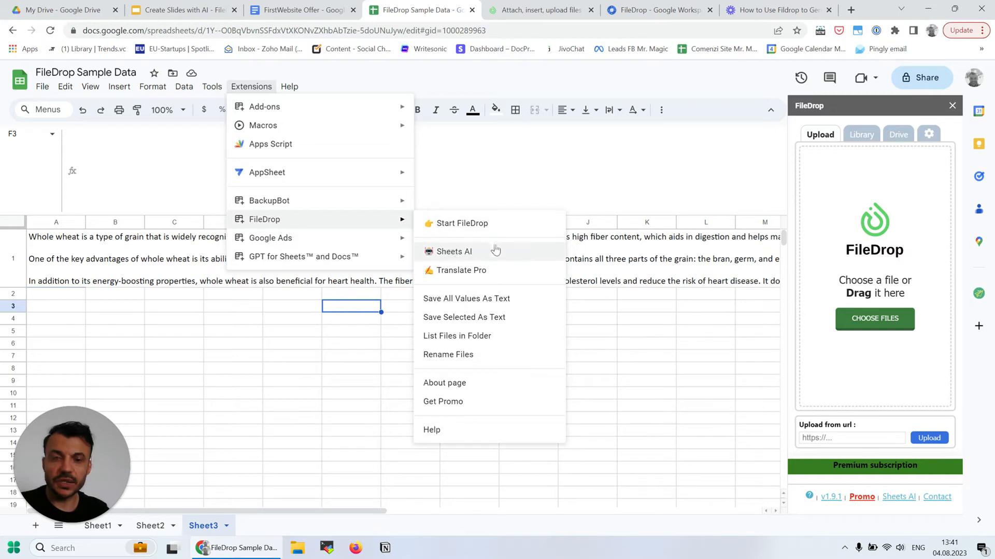
mouse_move(465, 274)
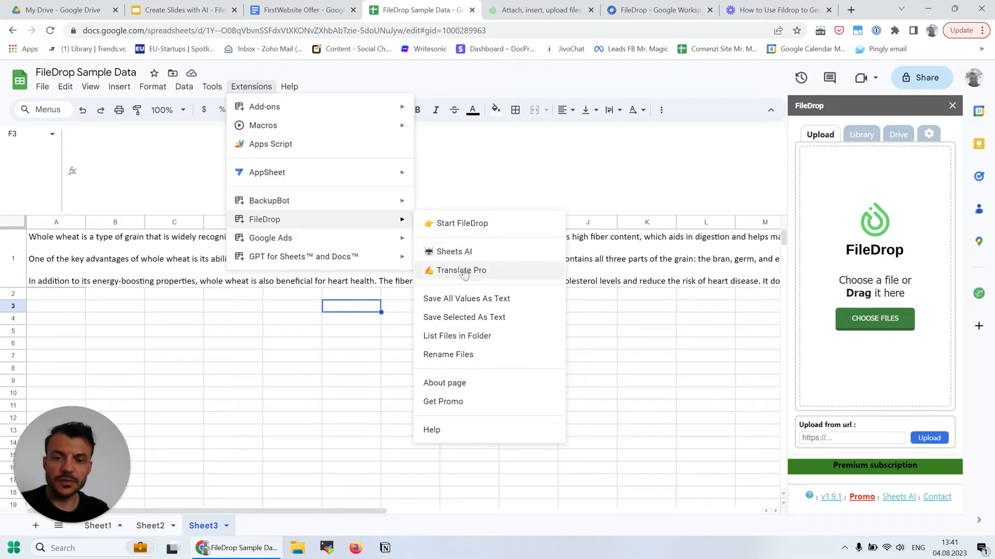
- Load FileDrop's Translate Pro tool in the sidebar in place of the upload panel
click(461, 270)
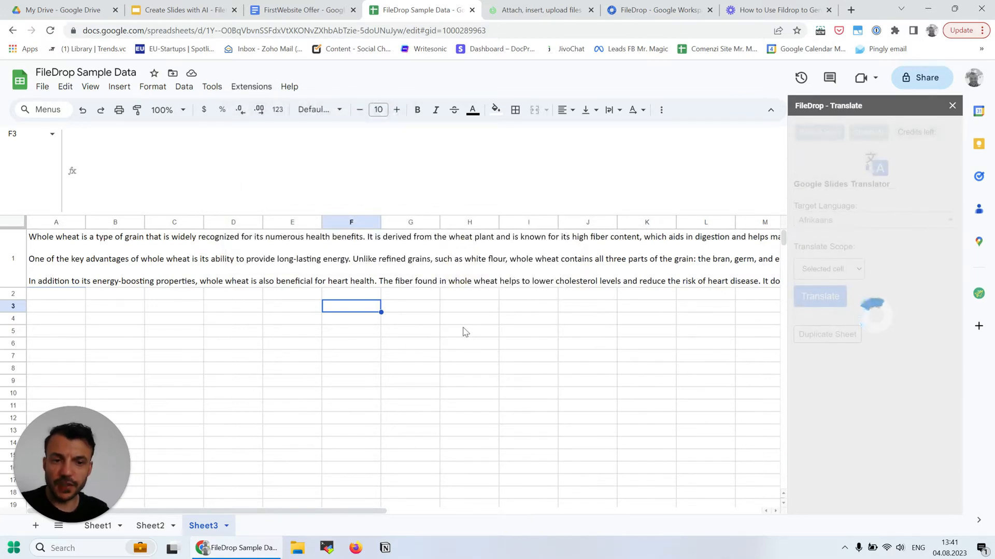
mouse_move(502, 315)
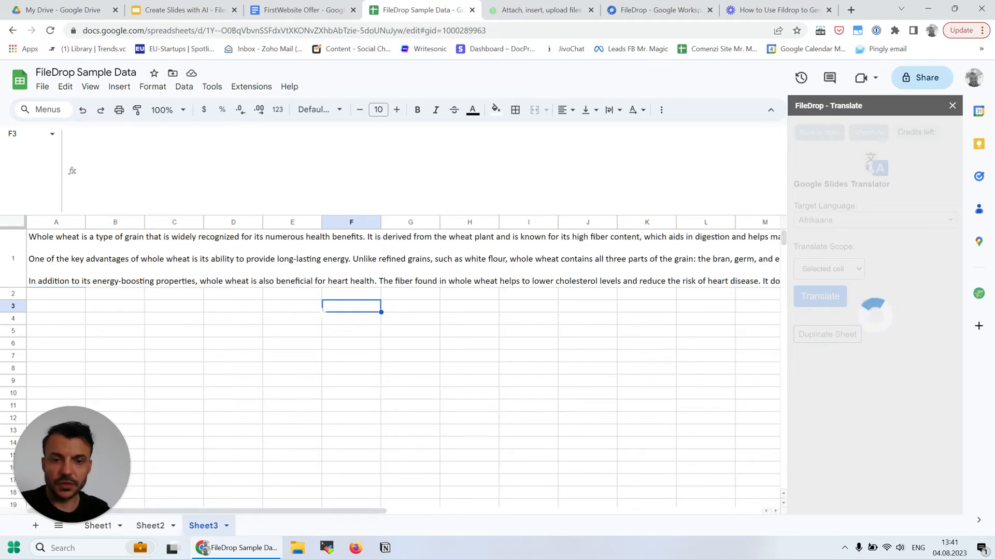
mouse_move(292, 305)
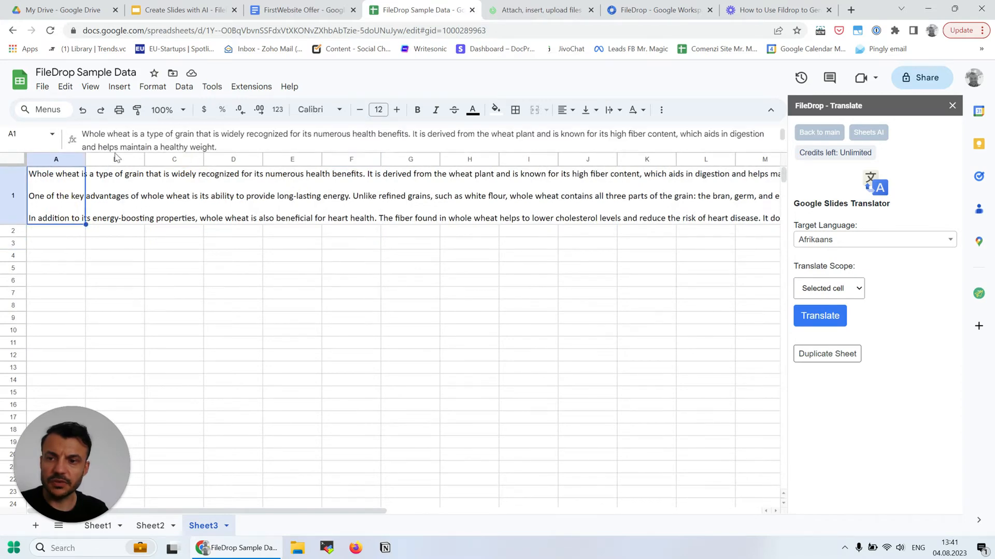
mouse_move(936, 268)
text(fr)
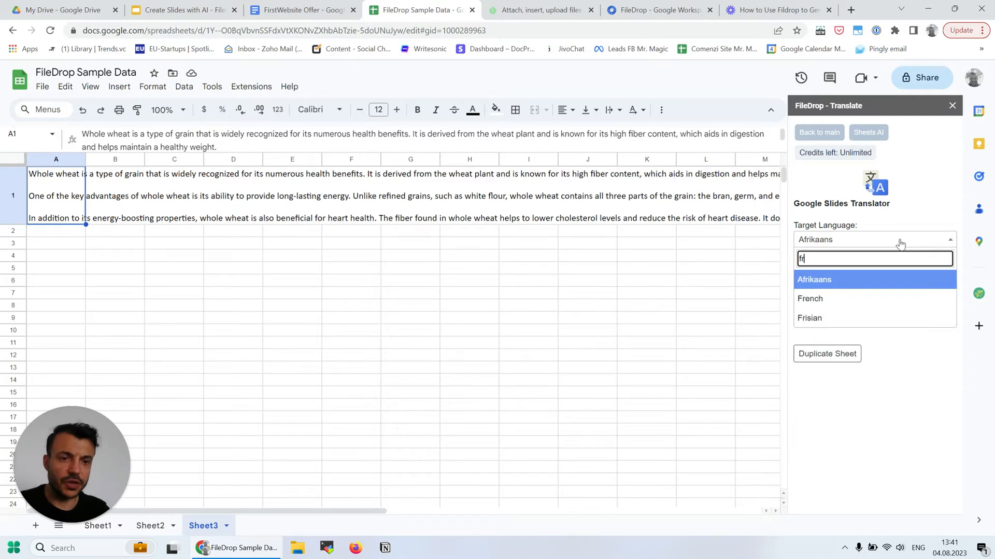
- Choose French as the target language and set Translate Scope to Current Sheet
click(811, 299)
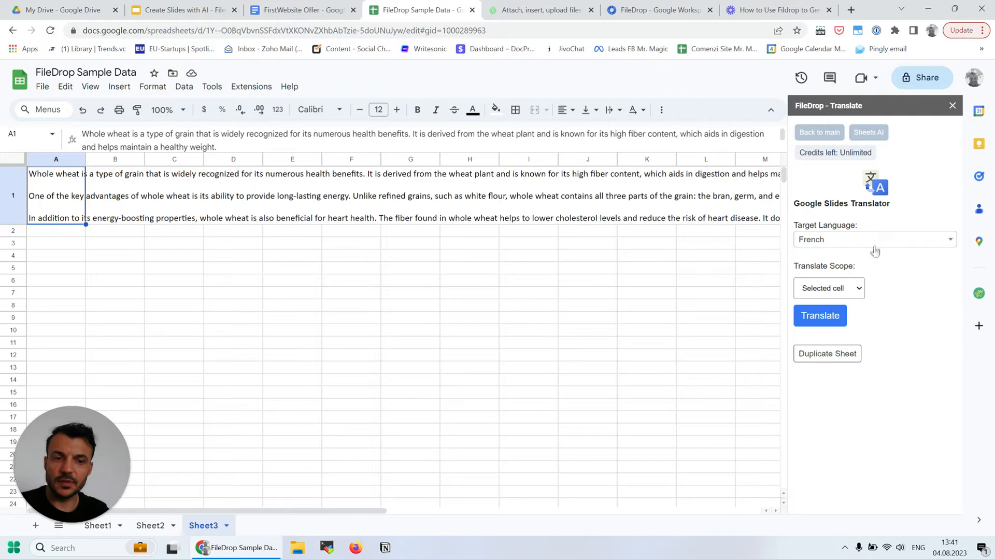
mouse_move(865, 320)
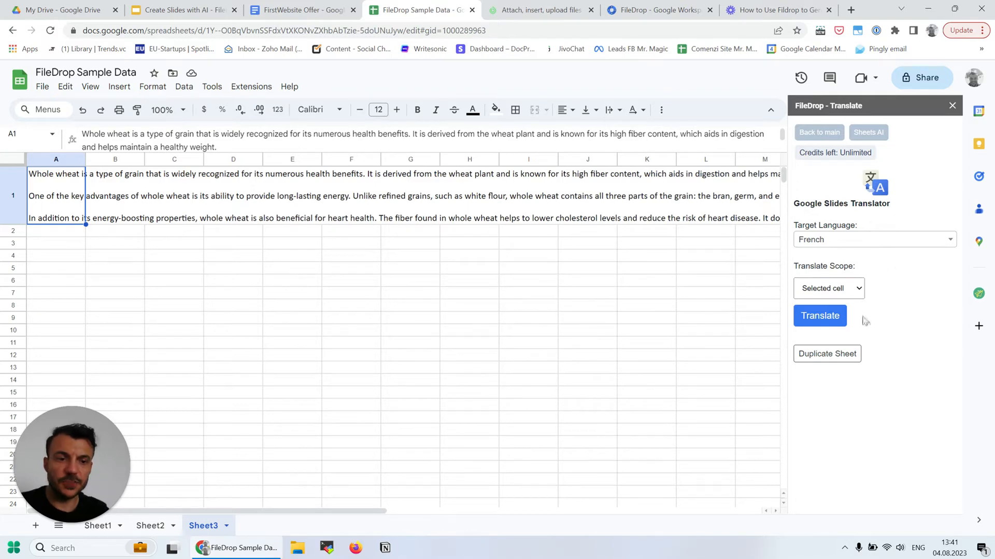
click(829, 288)
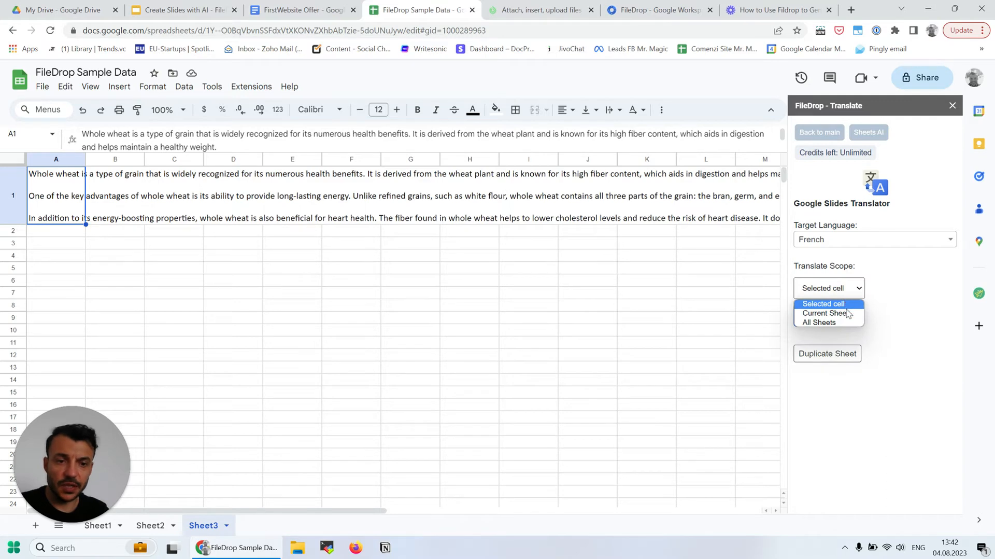
click(823, 303)
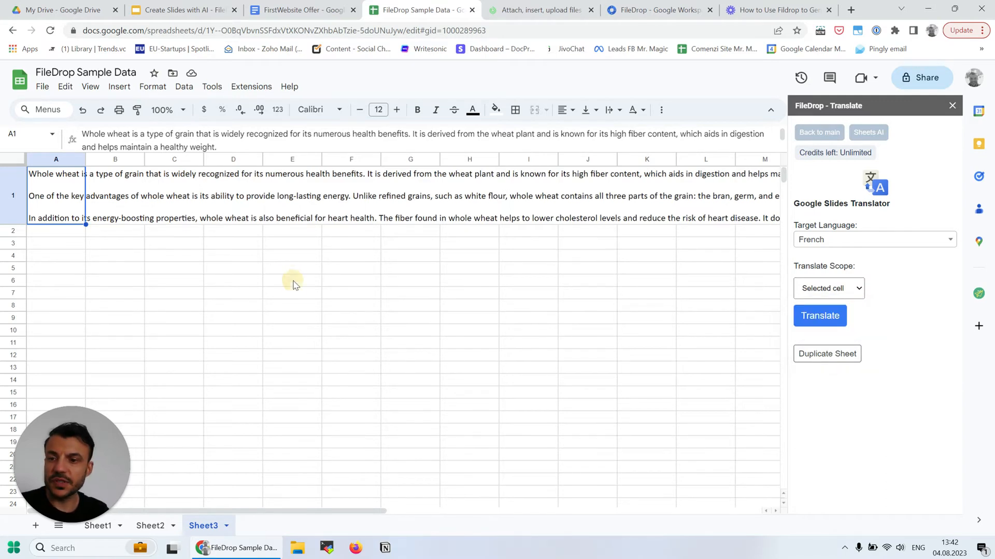
mouse_move(671, 328)
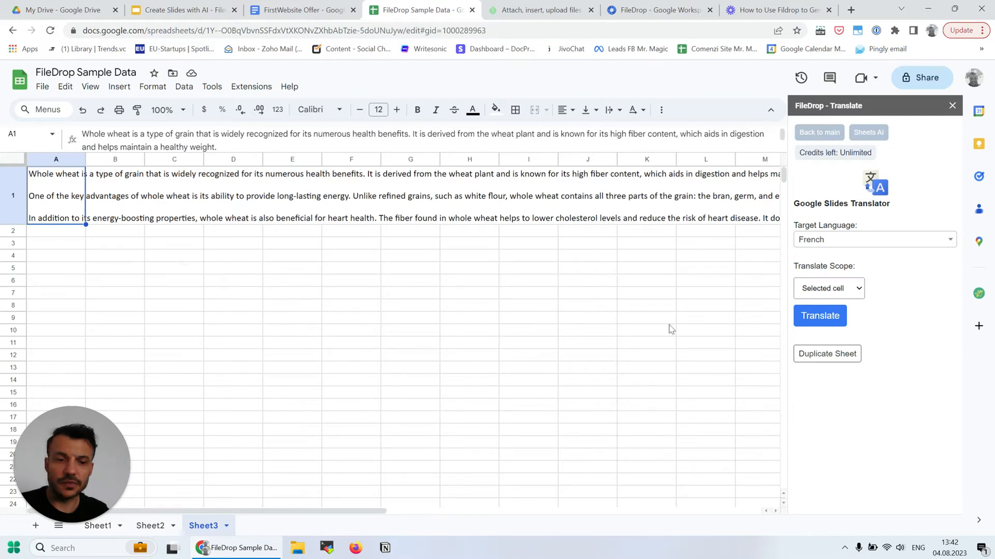
click(829, 288)
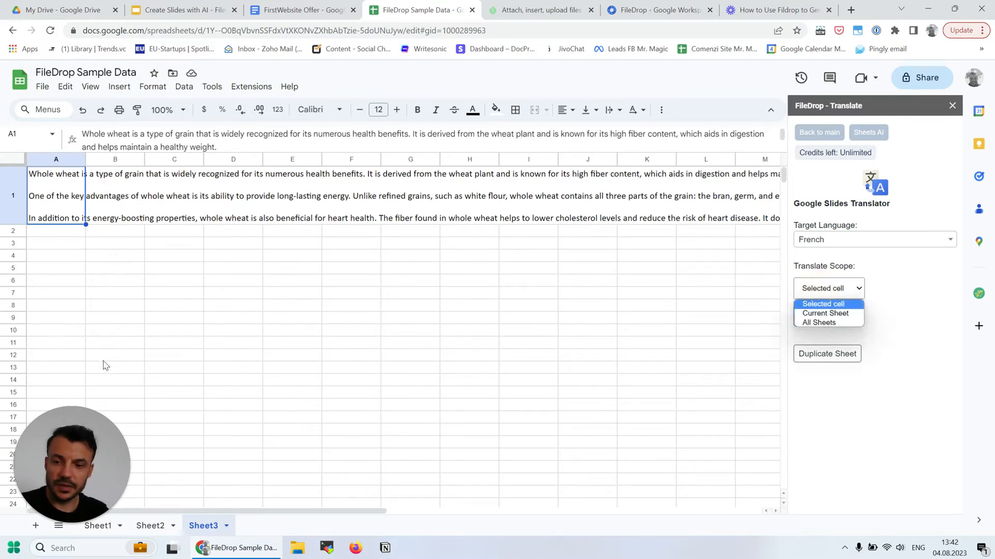
click(825, 313)
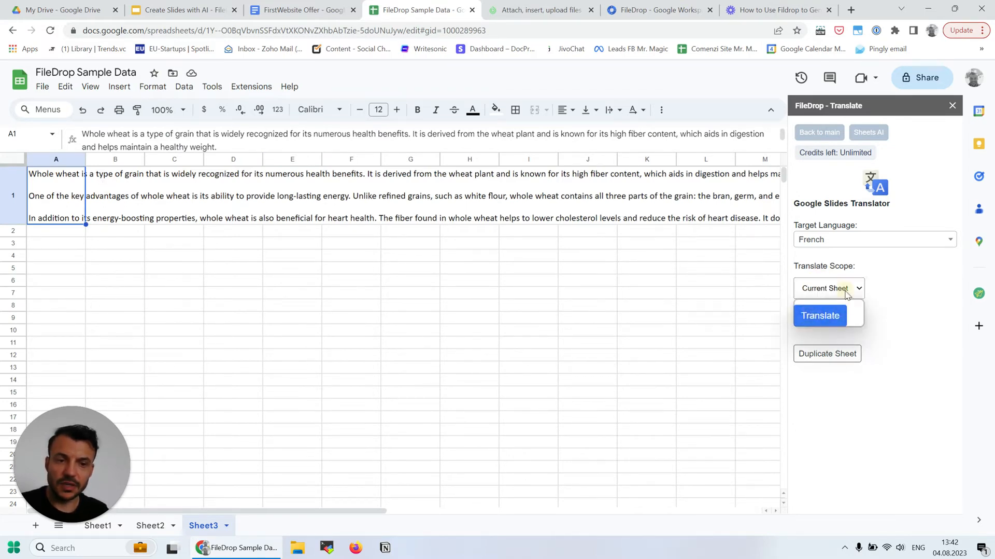
click(829, 289)
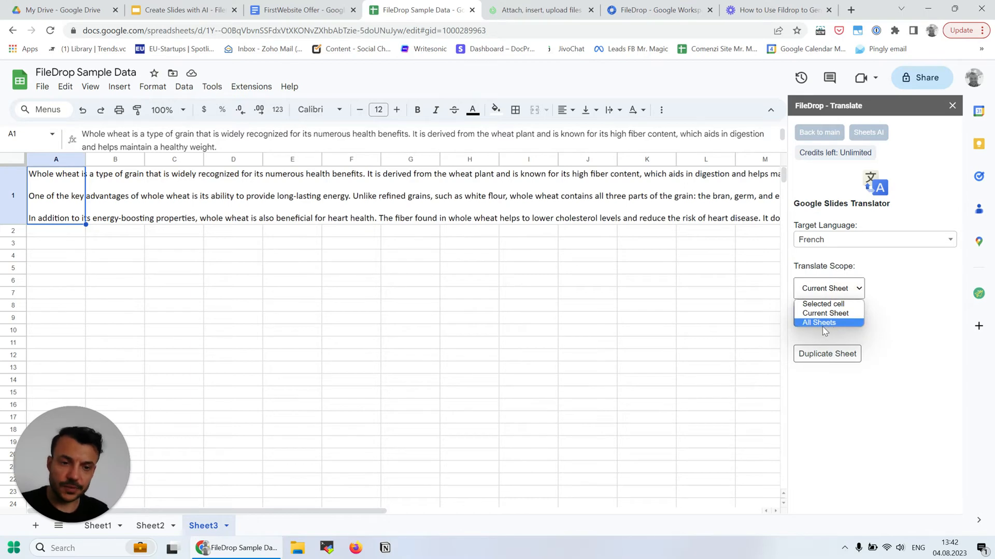
click(829, 313)
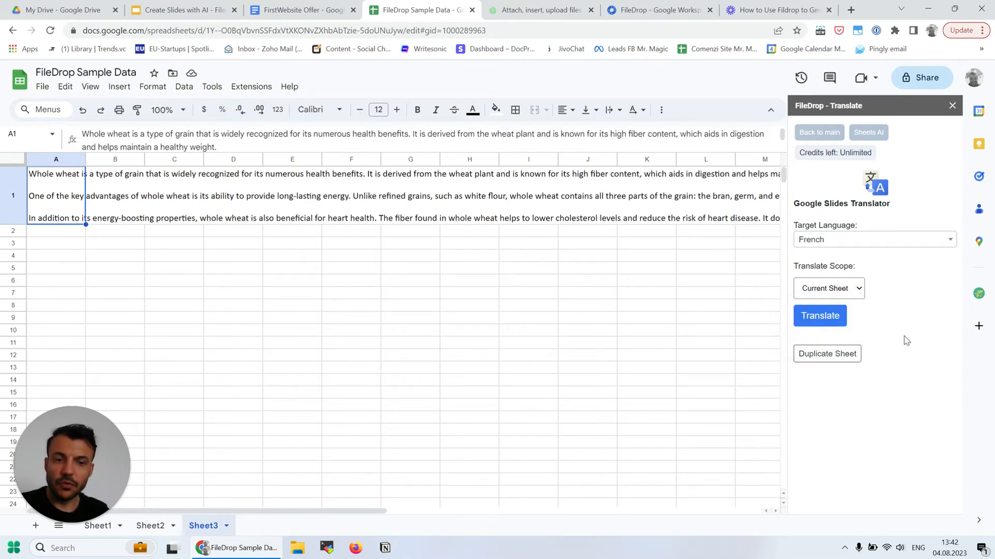
mouse_move(816, 419)
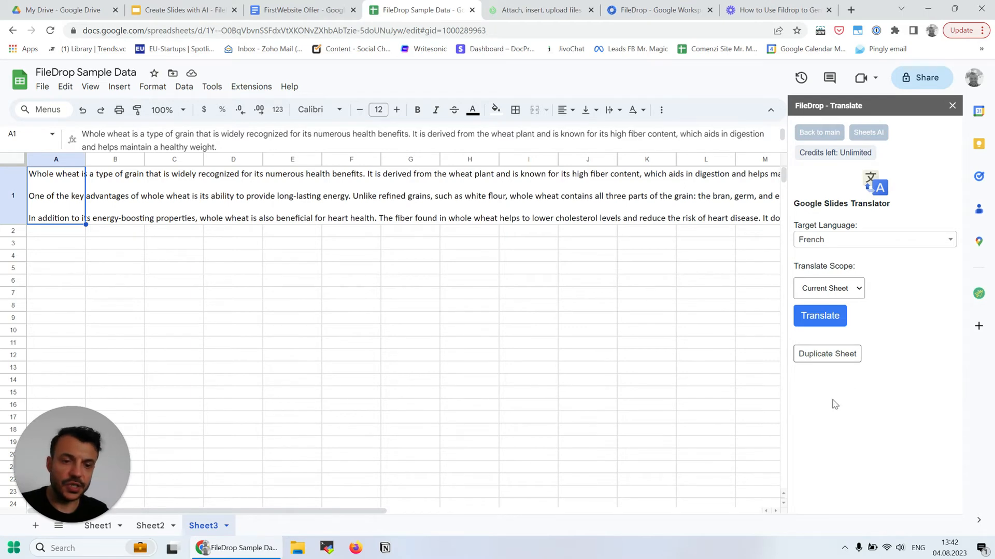
click(827, 353)
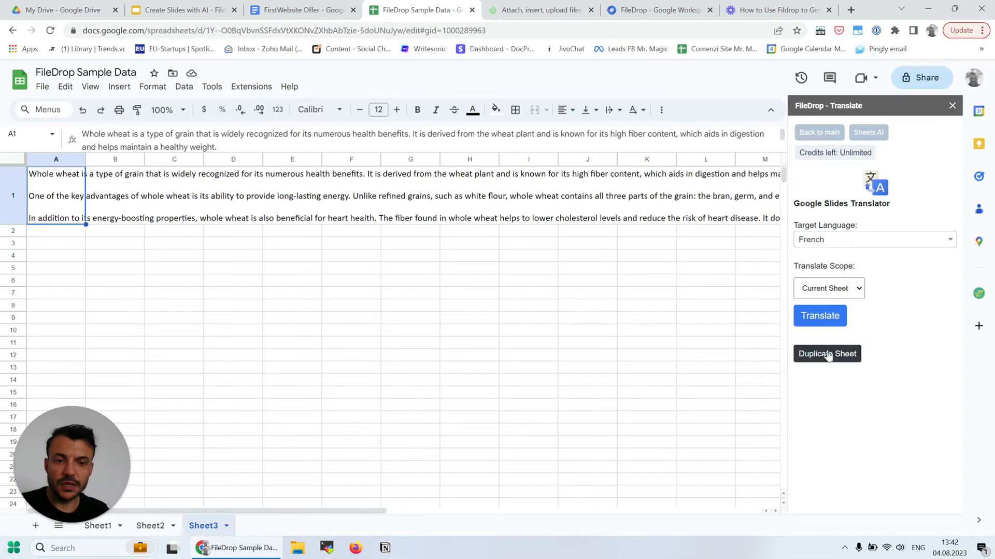
mouse_move(908, 287)
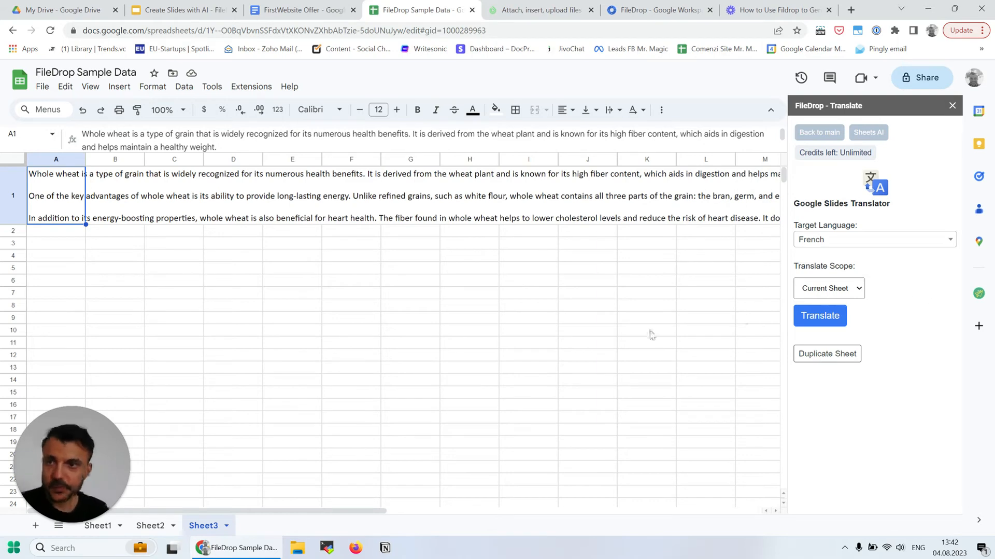
mouse_move(323, 237)
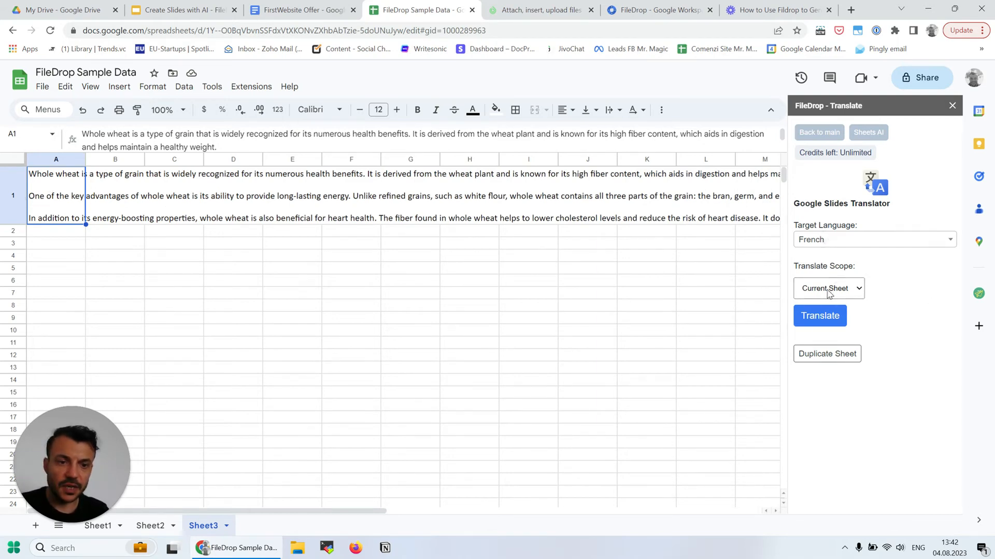
- Limit the scope to the selected cell and run the French translation of the whole-wheat text
click(829, 288)
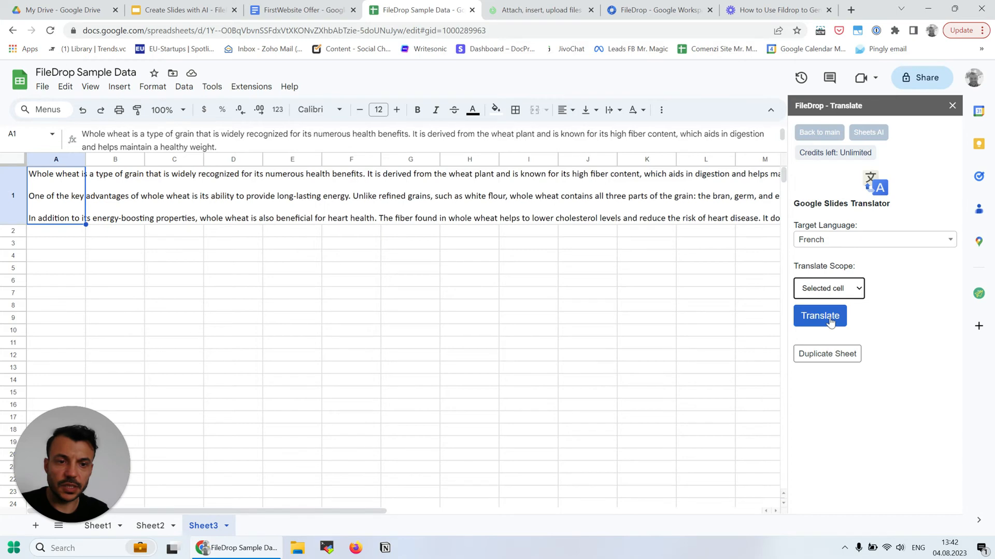
click(820, 316)
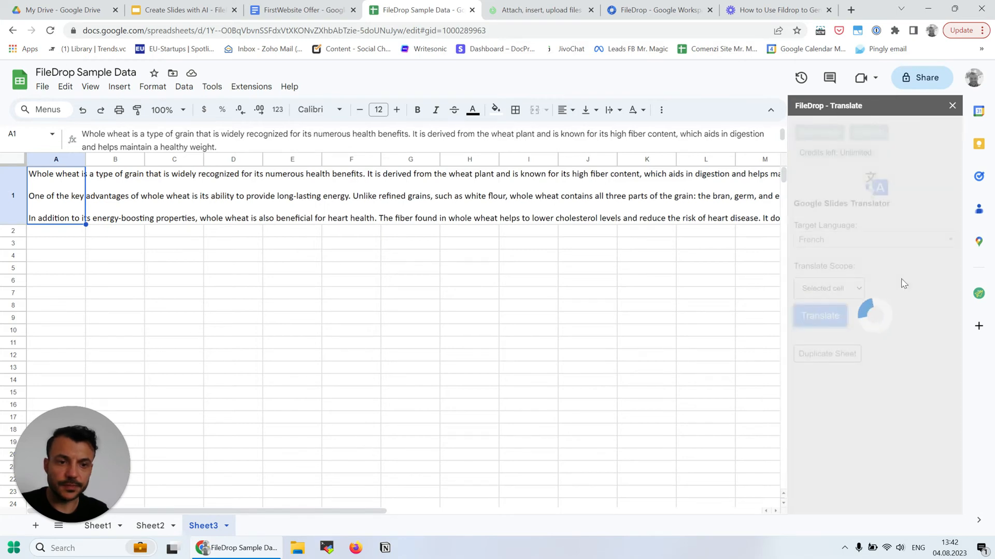
click(820, 315)
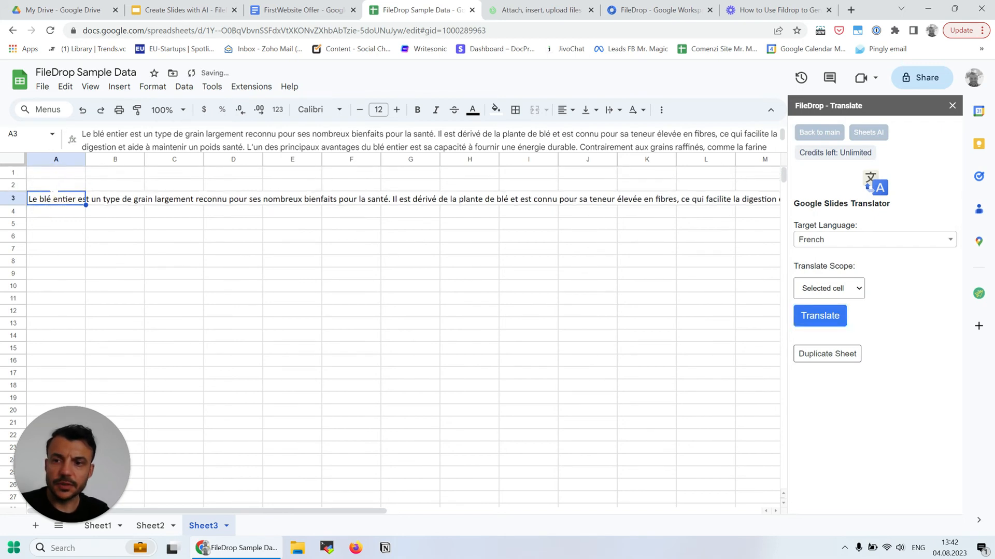
click(819, 315)
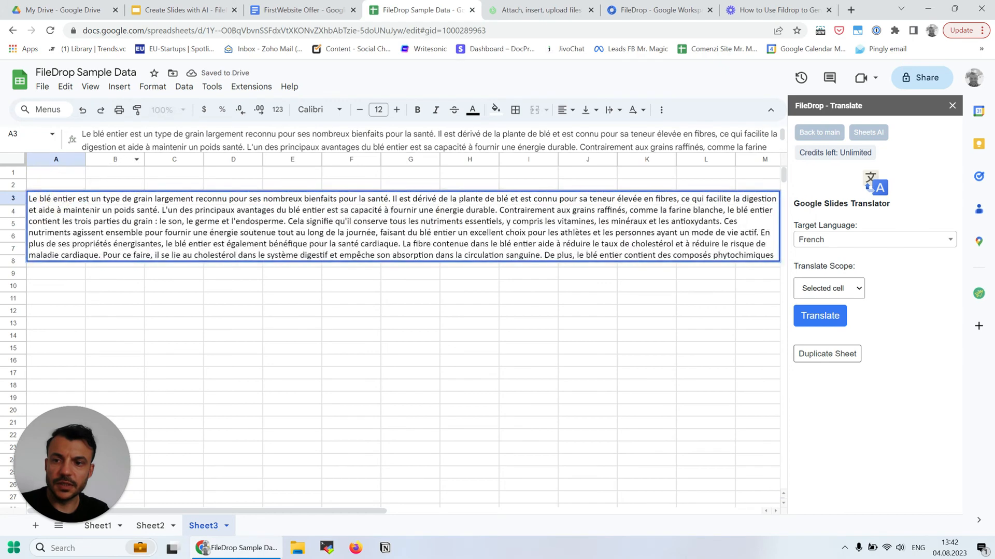
mouse_move(607, 300)
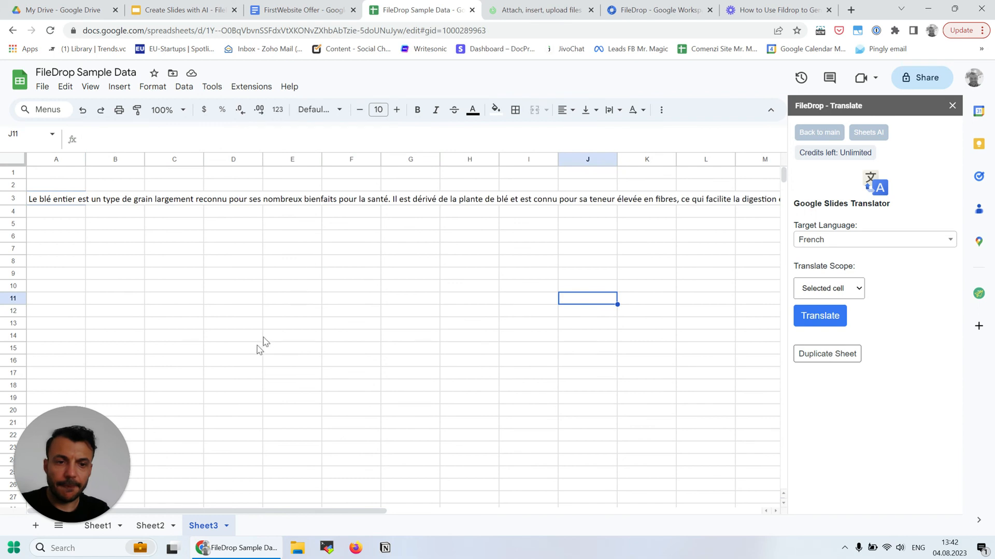
mouse_move(428, 307)
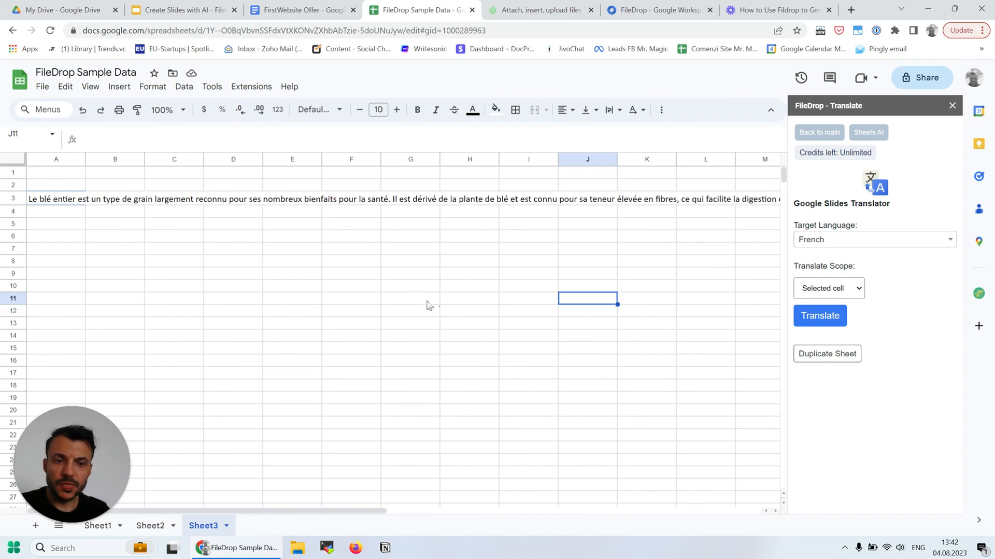
mouse_move(426, 302)
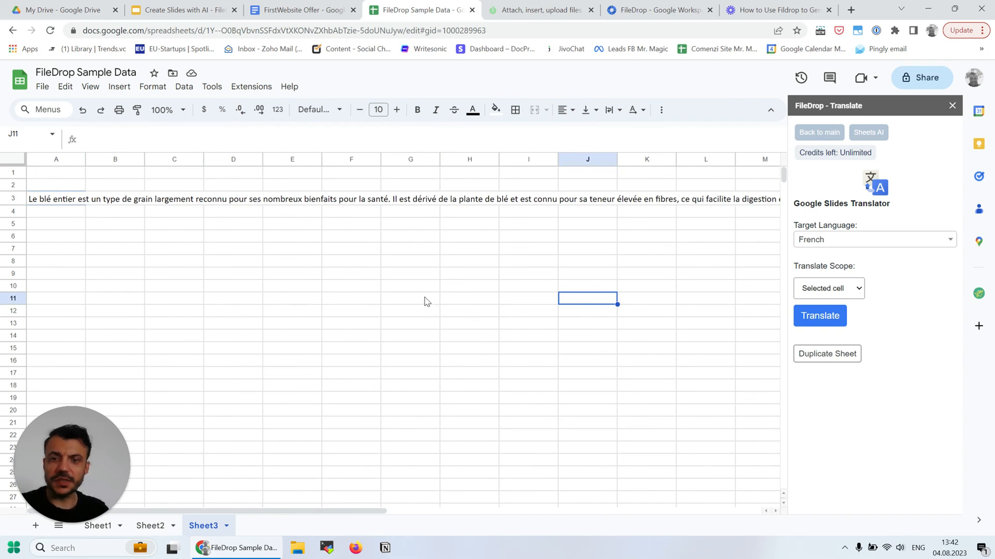
mouse_move(412, 265)
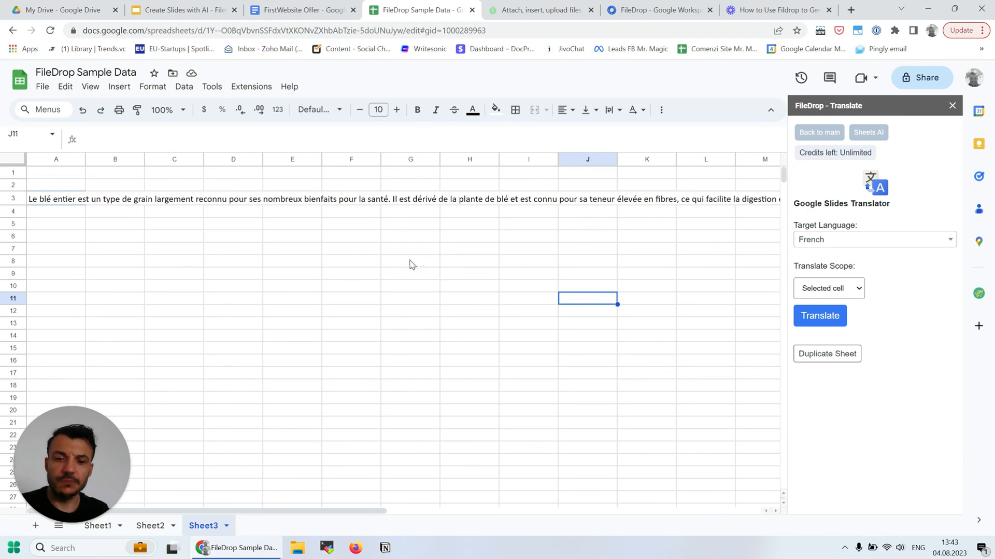
mouse_move(480, 293)
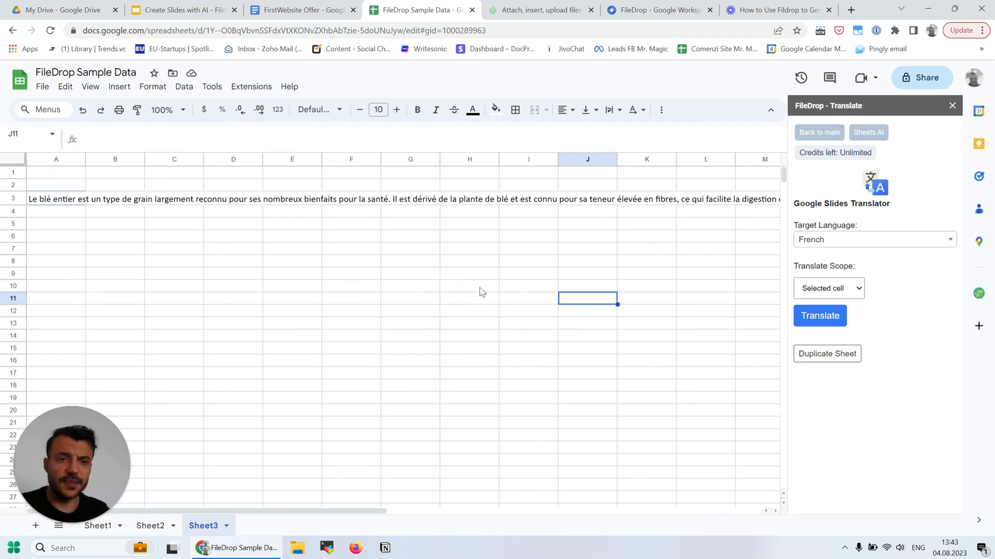
mouse_move(403, 262)
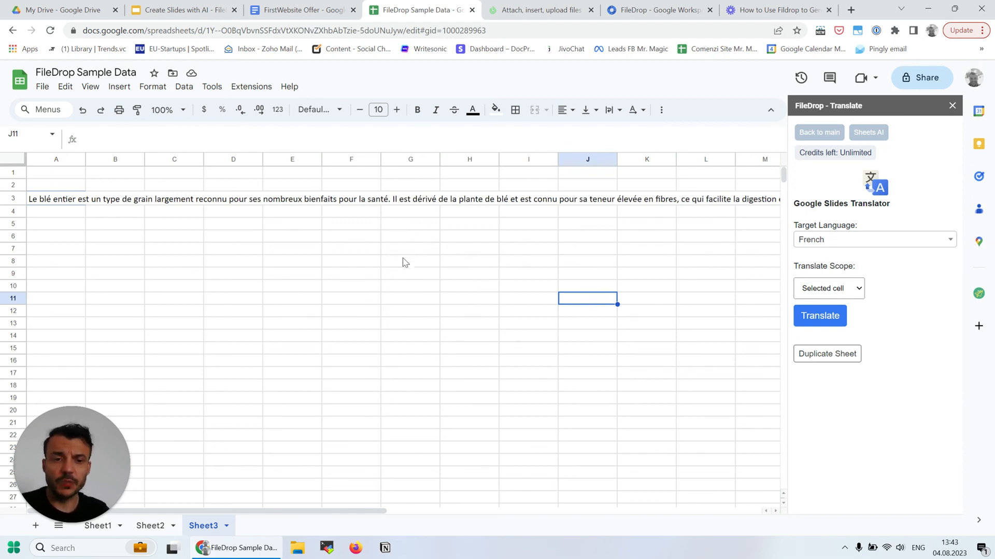